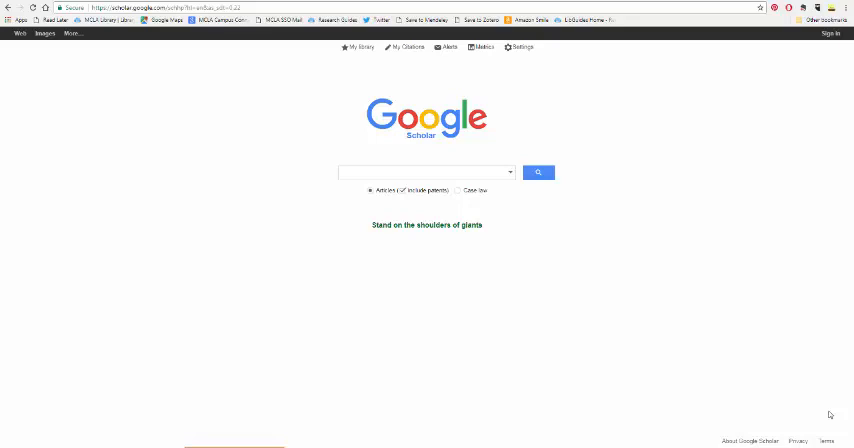
mouse_move(605, 57)
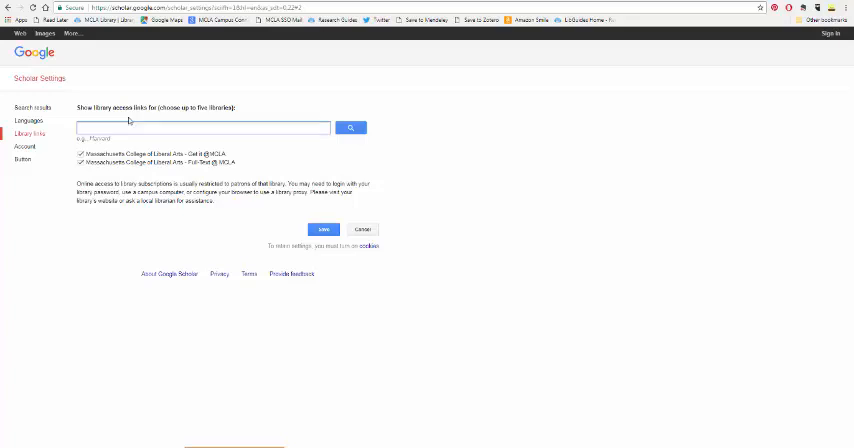
Step: Search libraries for 'world', tick Open WorldCat - Library Search, and save the library links
text(world)
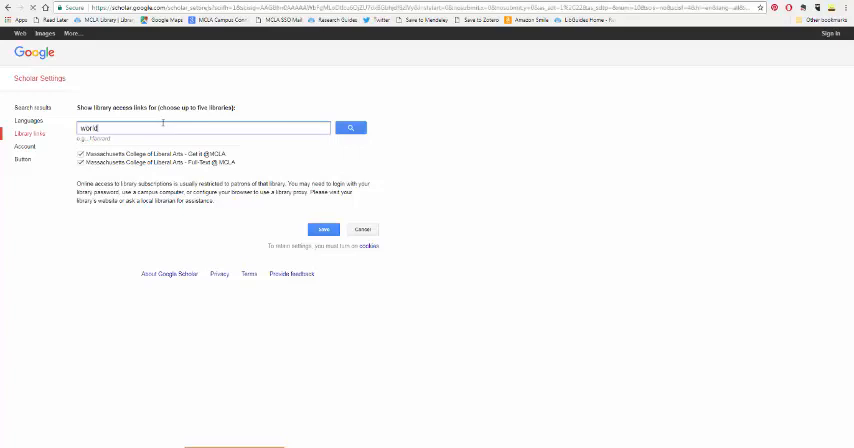
click(350, 127)
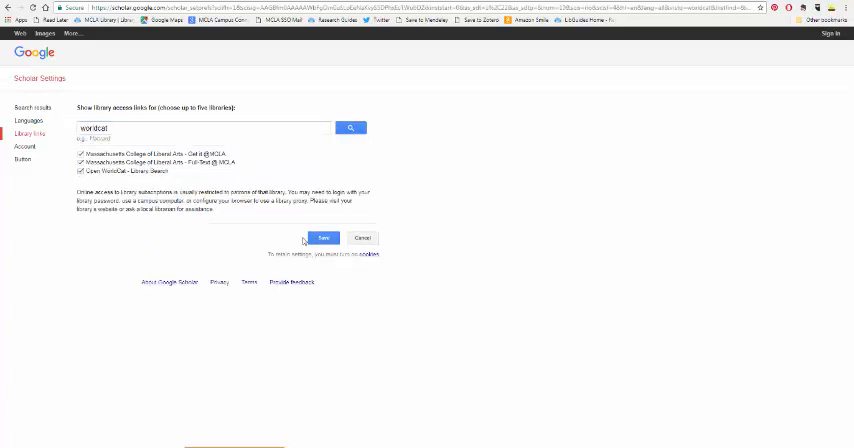
click(323, 238)
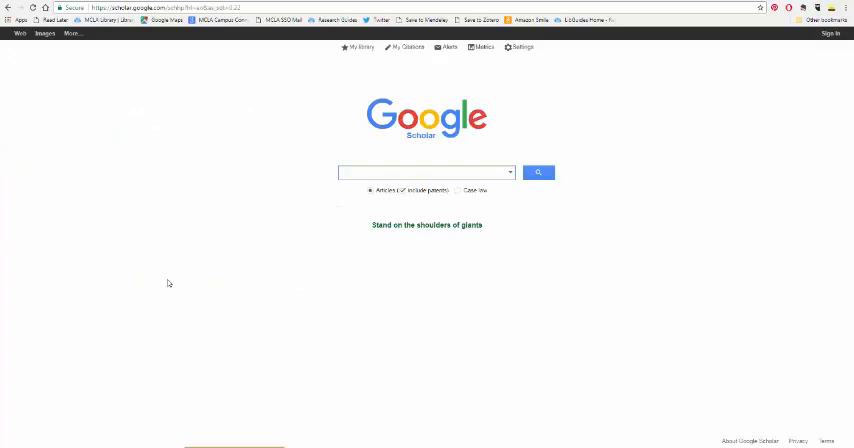
Step: Search Google Scholar for 'peloponnesian war thucydides'
click(425, 172)
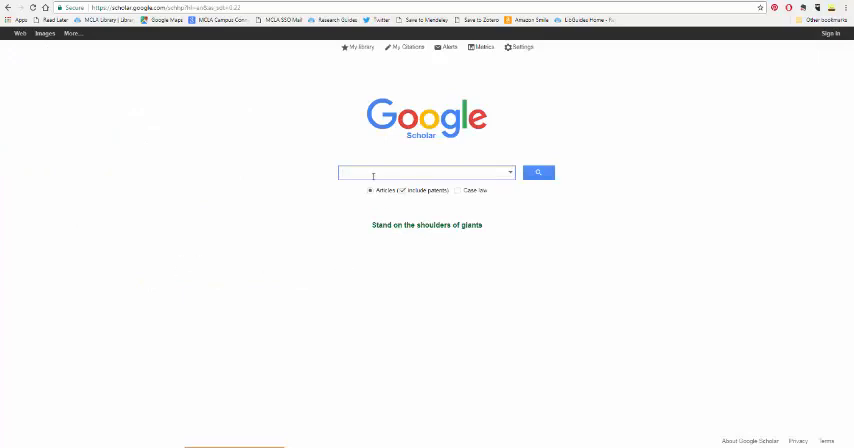
text(peloponnesian war thucydides)
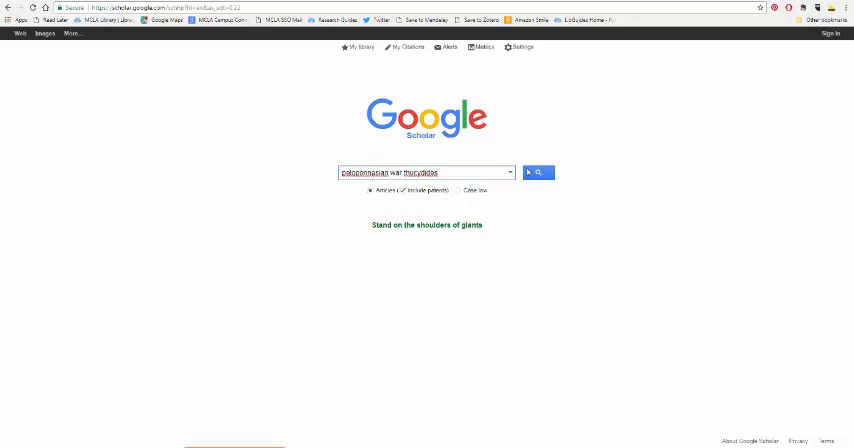
click(540, 172)
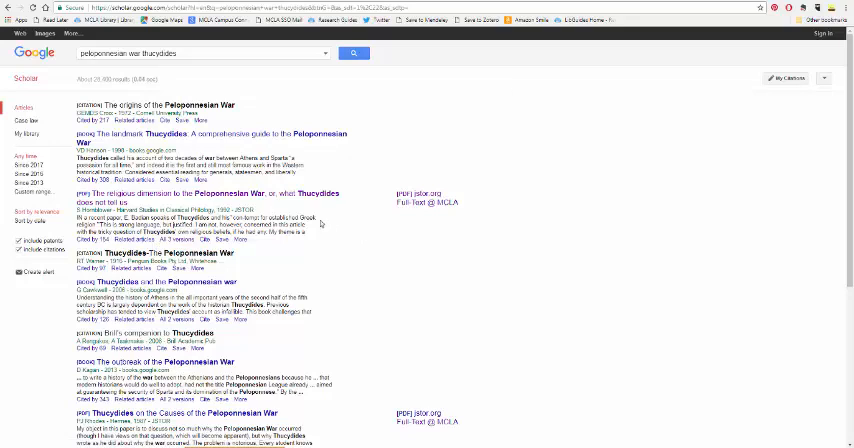
scroll(down, 3)
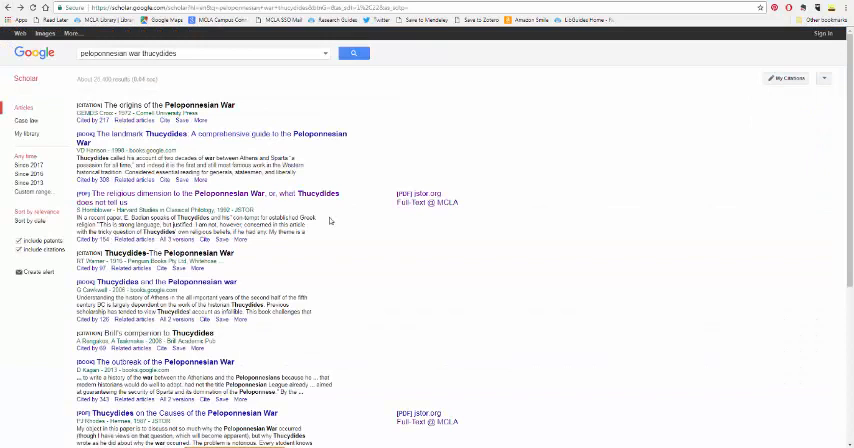
mouse_move(362, 258)
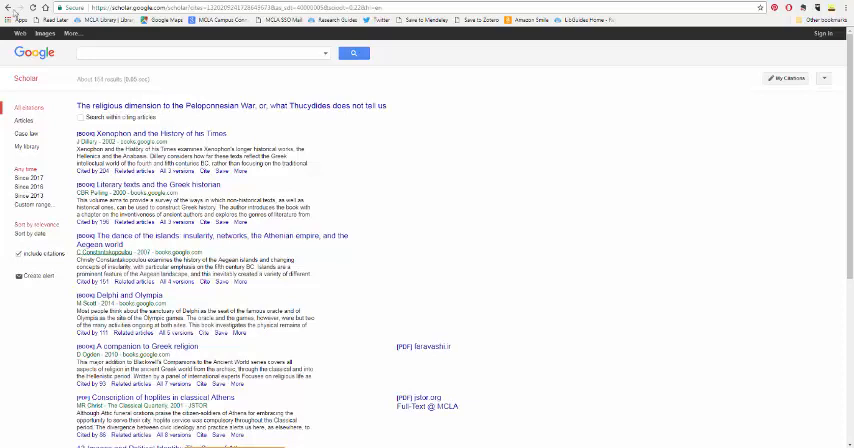
text(peloponnesian war thucydides)
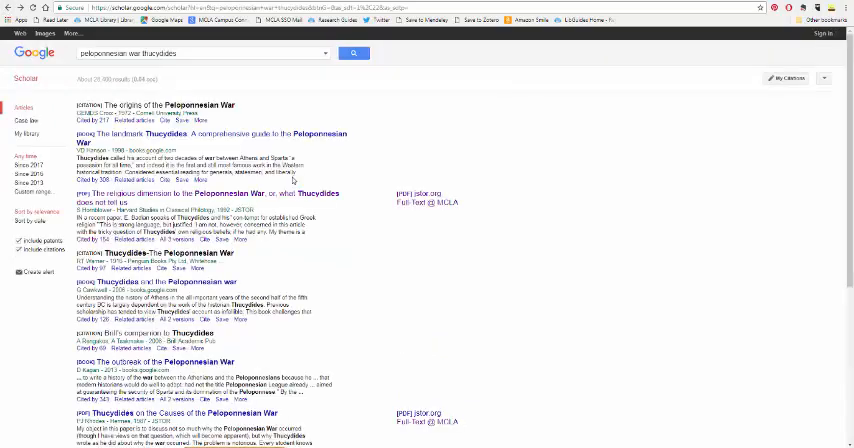